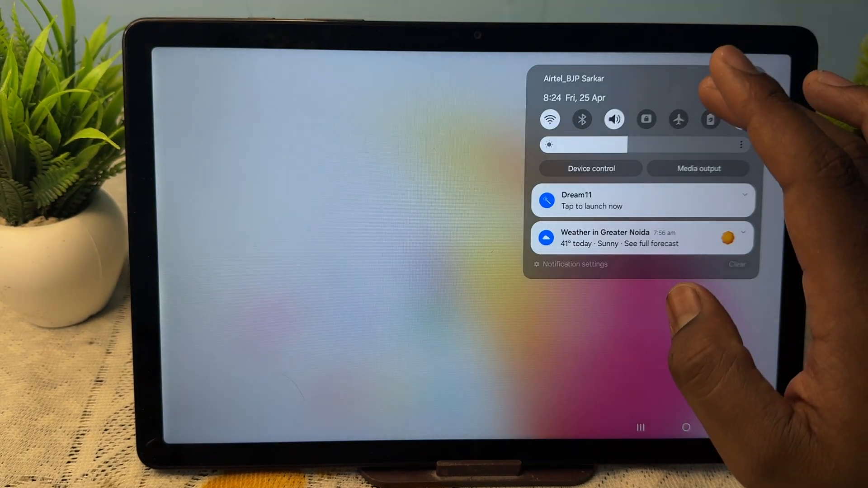
Step: Turn on Flight mode from the Quick Panel, cutting off Wi-Fi
click(677, 119)
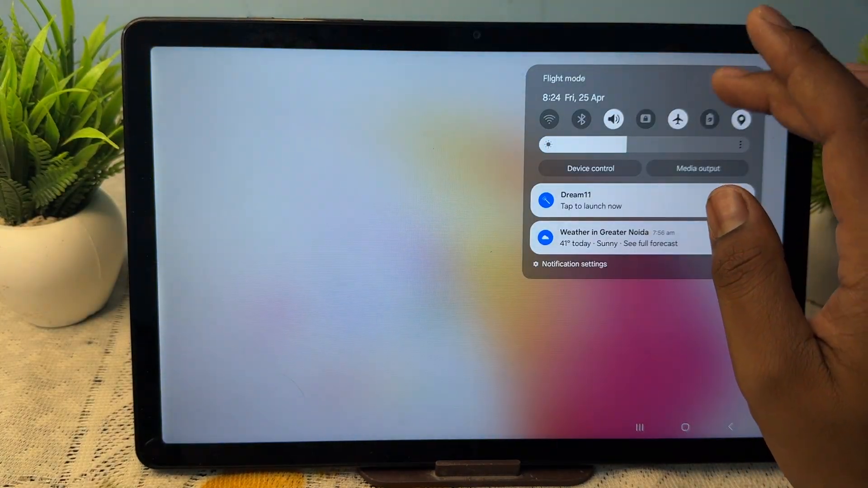
Step: Confirm Wi-Fi is off on the Wi-Fi settings page, then close all recent apps
click(549, 119)
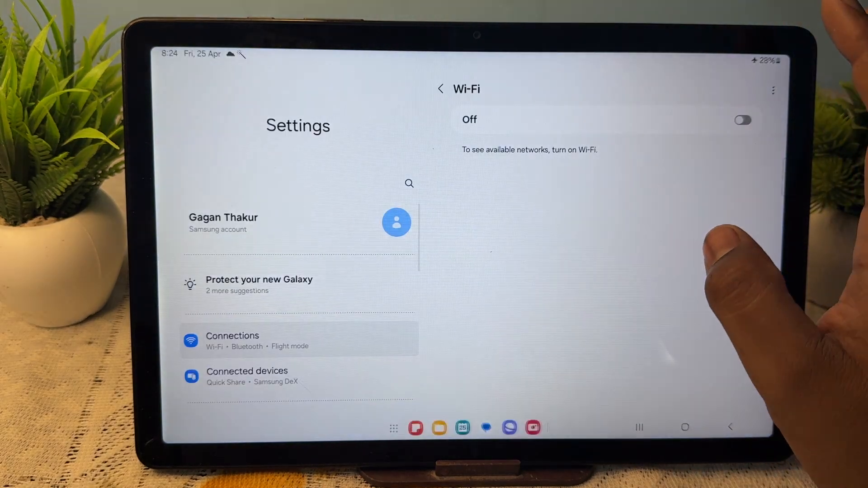
click(742, 119)
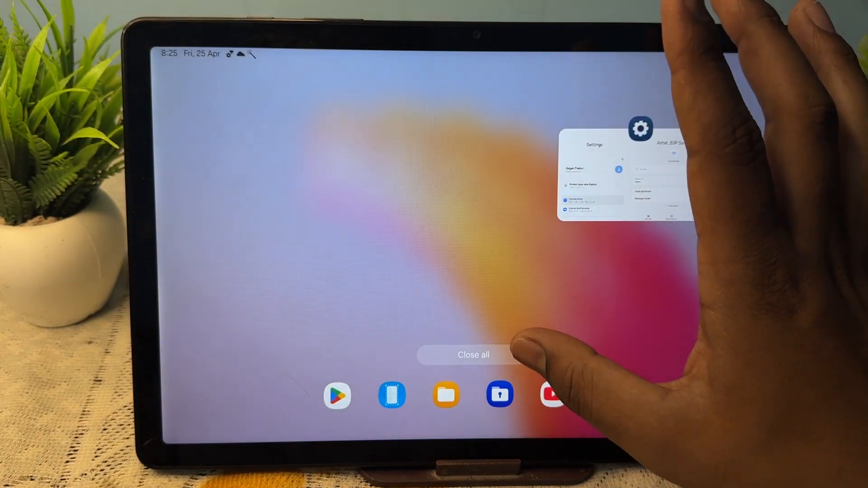
click(473, 354)
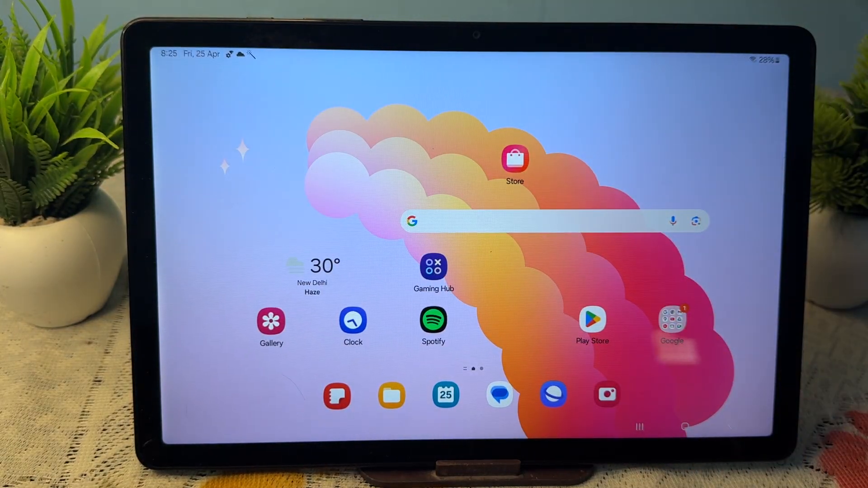